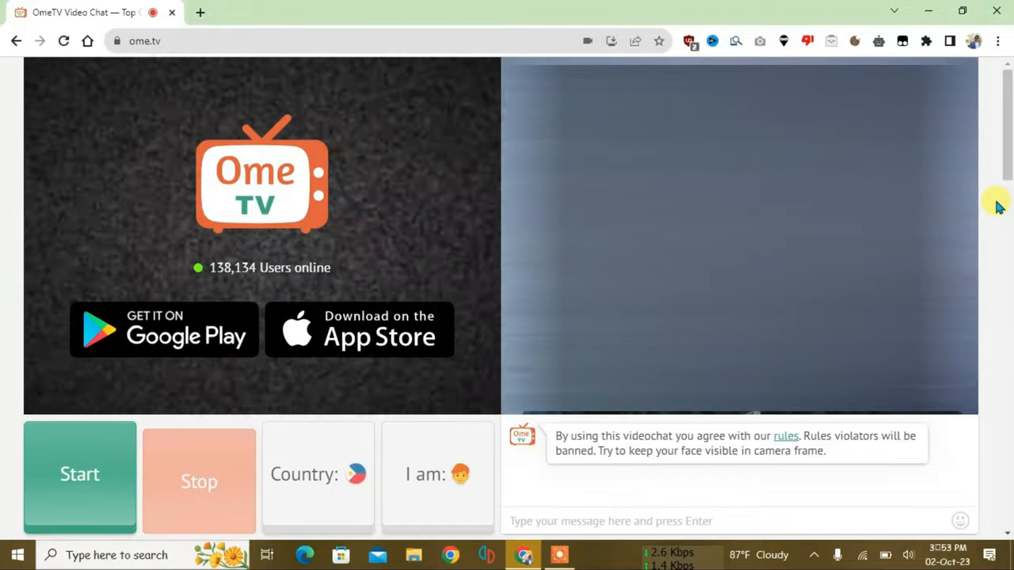
{"action": "mouse_move", "coordinate": [947, 13]}
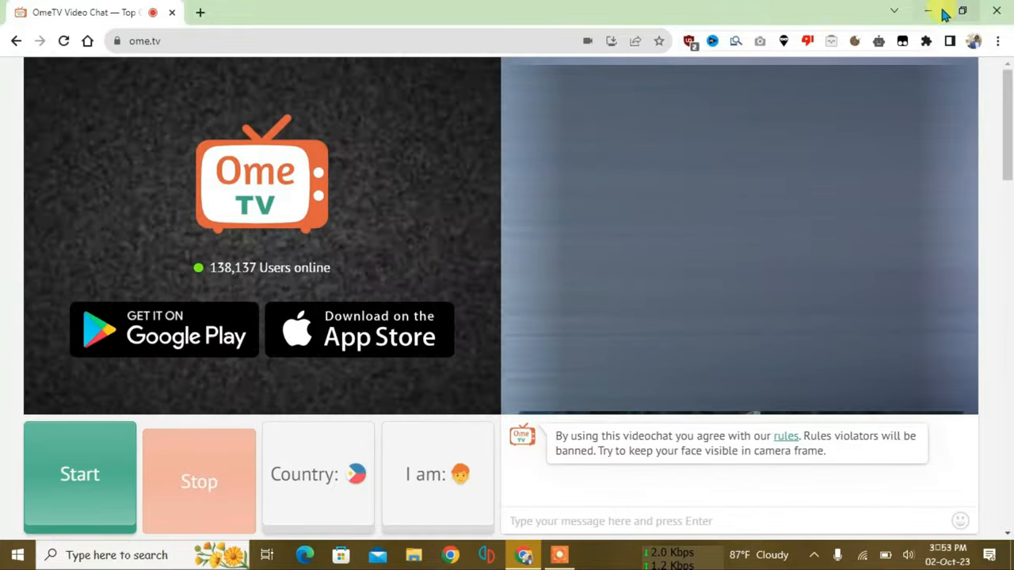
Step: Minimize the Chrome OmeTV window to show the desktop
{"action": "left_click", "coordinate": [927, 11]}
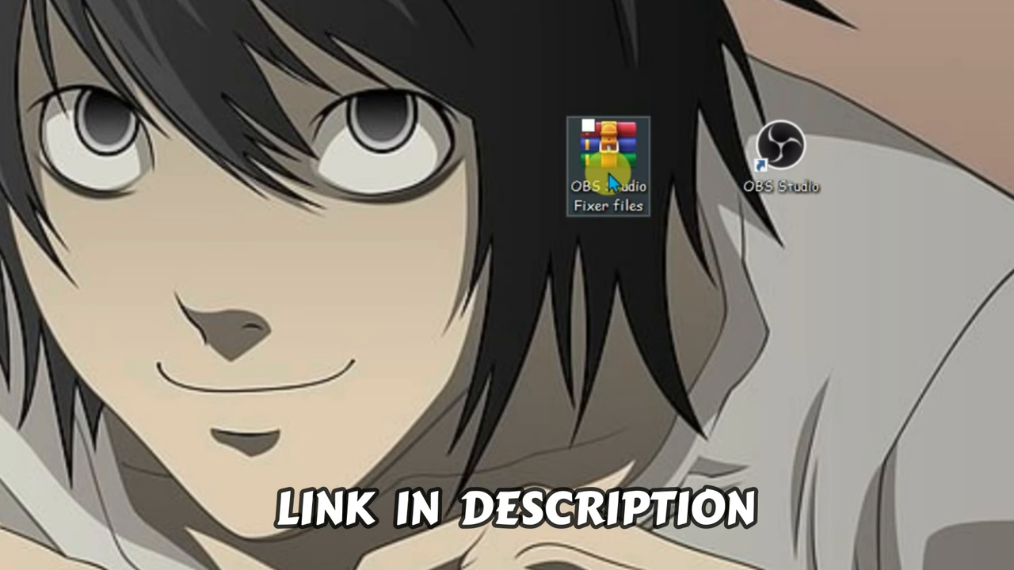
Step: Extract the OBS Studio Fixer files archive and open the extracted folder
{"action": "right_click", "coordinate": [608, 150]}
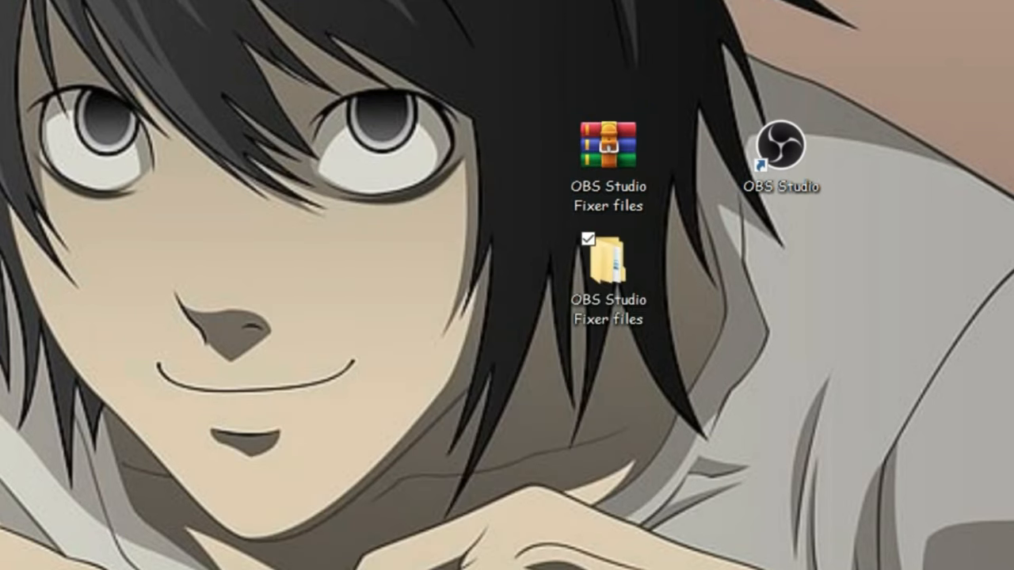
{"action": "mouse_move", "coordinate": [621, 273]}
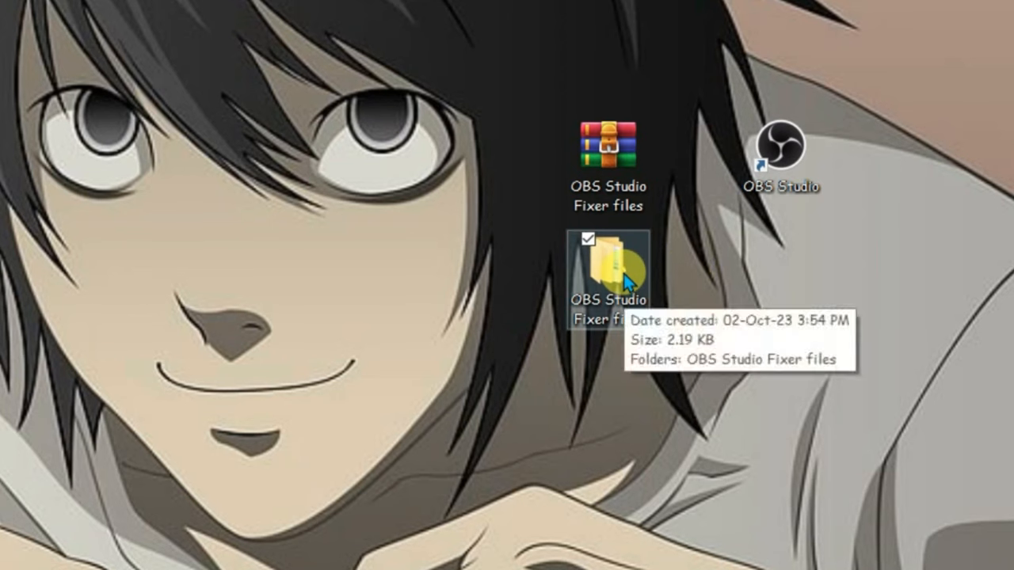
{"action": "double_click", "coordinate": [608, 266]}
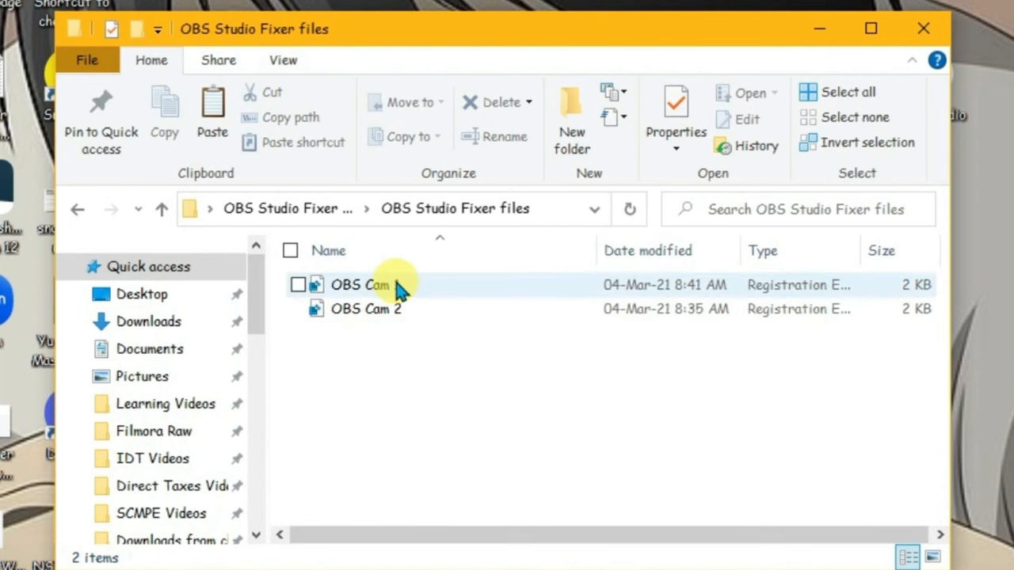
Step: Merge OBS Cam 1.reg into the Windows registry and confirm the warning
{"action": "double_click", "coordinate": [357, 285]}
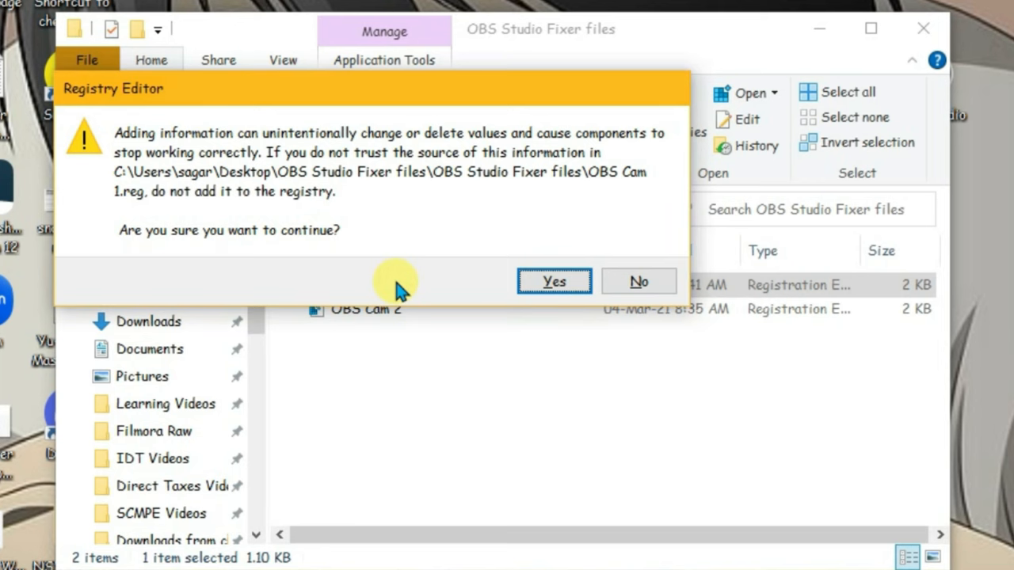
{"action": "left_click", "coordinate": [554, 282]}
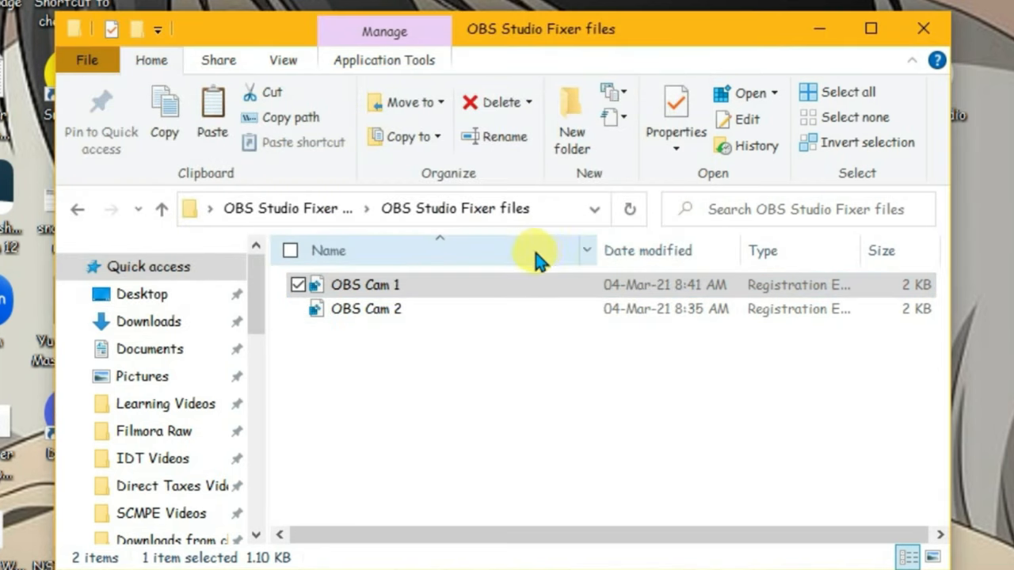
{"action": "left_click", "coordinate": [366, 309]}
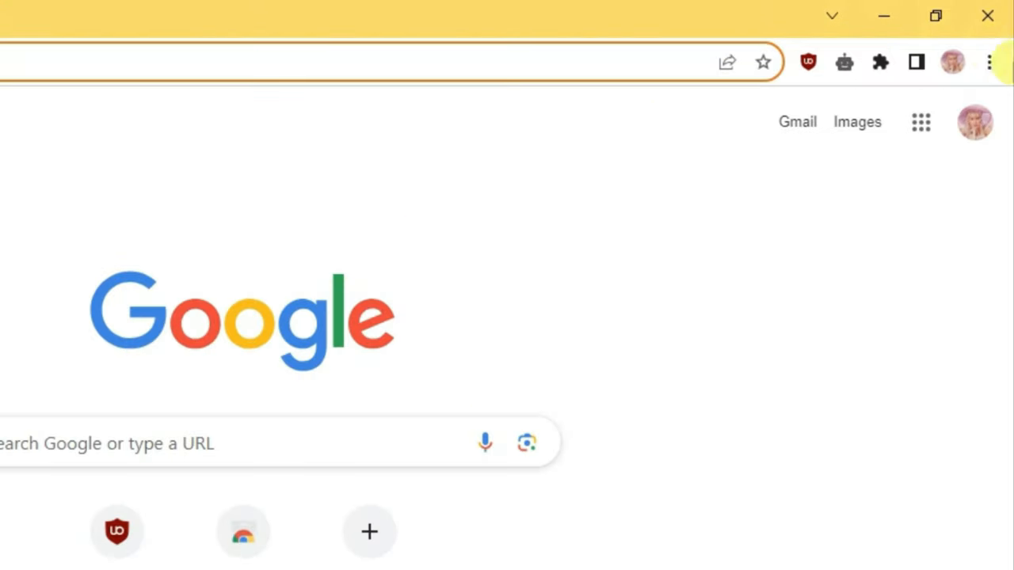
Step: In Chrome settings, set the site camera to HD webcam C252 instead of Integrated Camera
{"action": "left_click", "coordinate": [989, 62]}
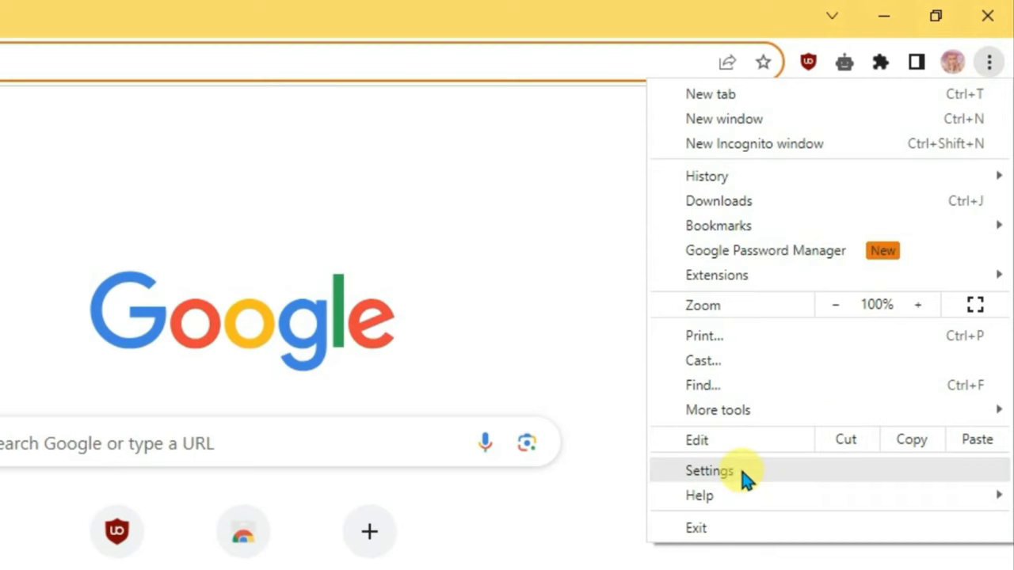
{"action": "left_click", "coordinate": [709, 470]}
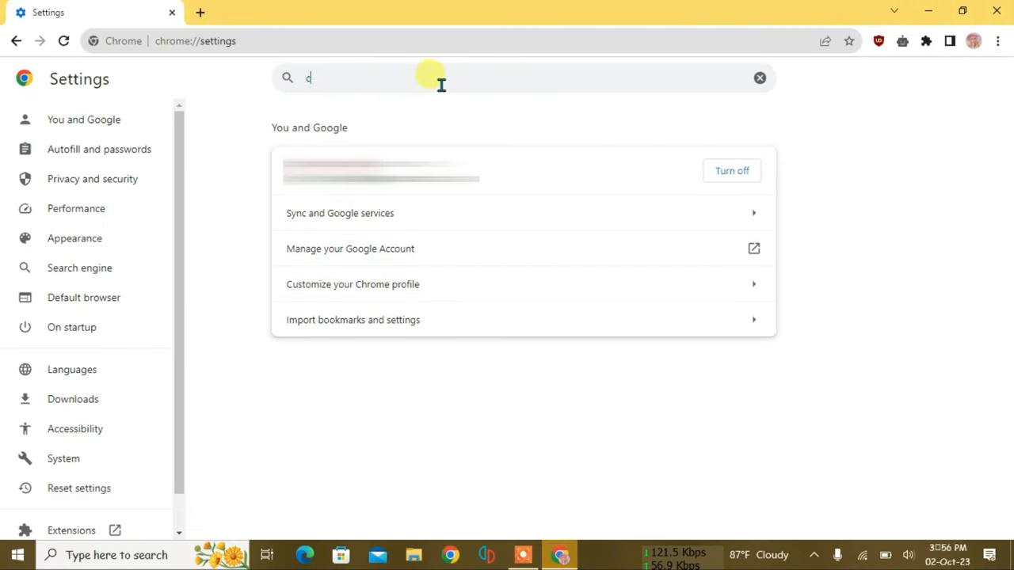
{"action": "type", "text": "amera"}
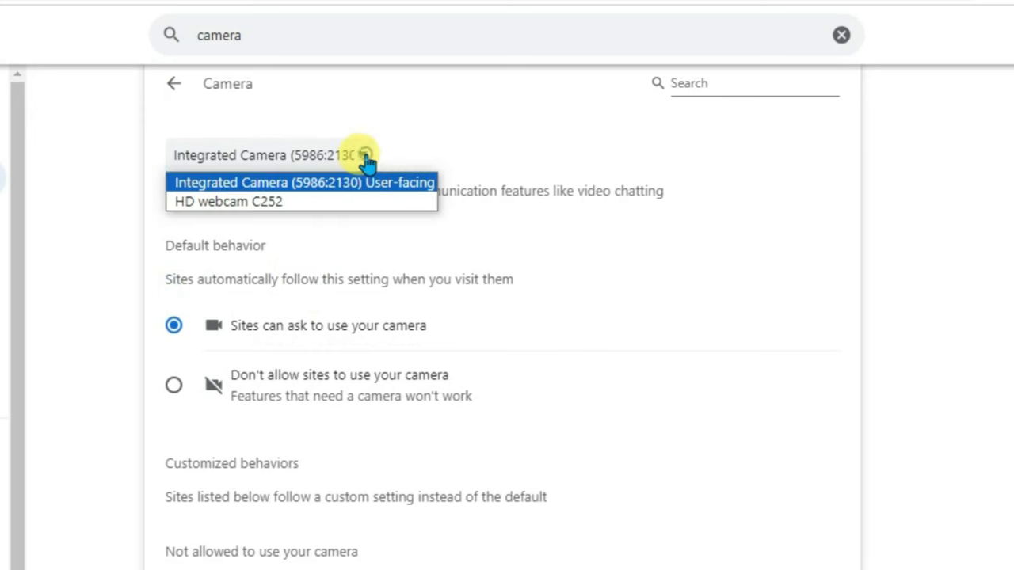
{"action": "mouse_move", "coordinate": [228, 201]}
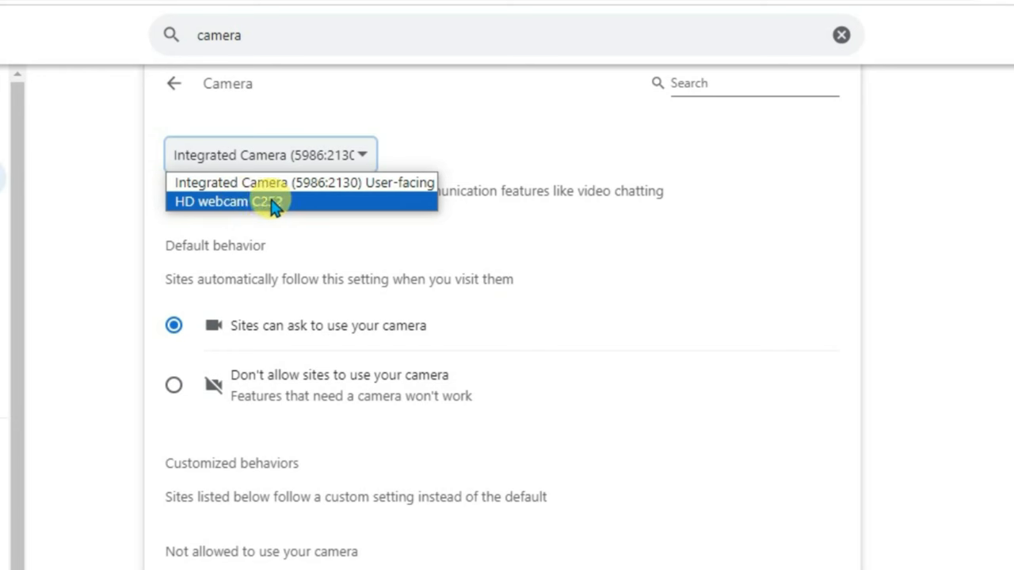
{"action": "left_click", "coordinate": [261, 202]}
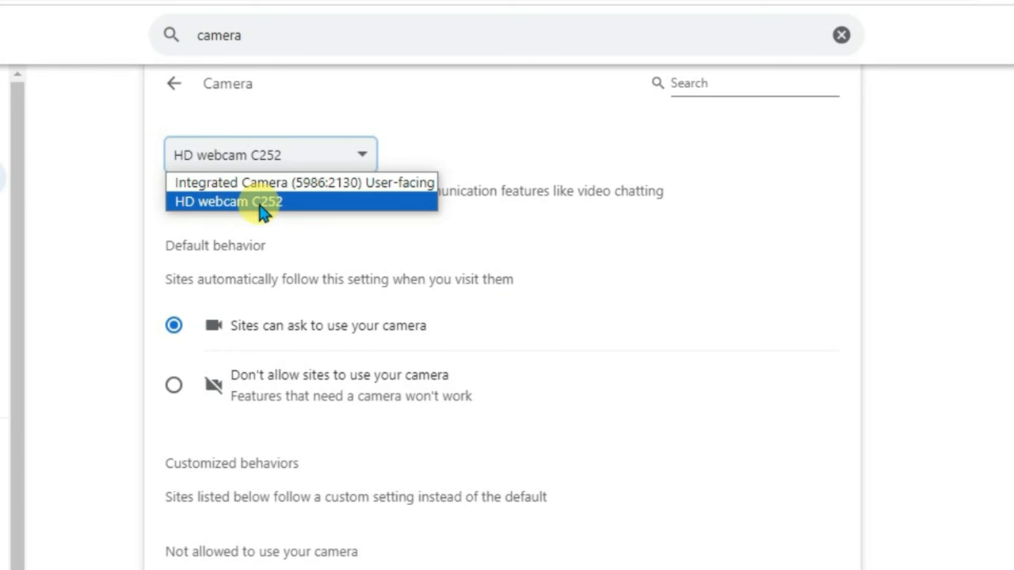
{"action": "mouse_move", "coordinate": [241, 209]}
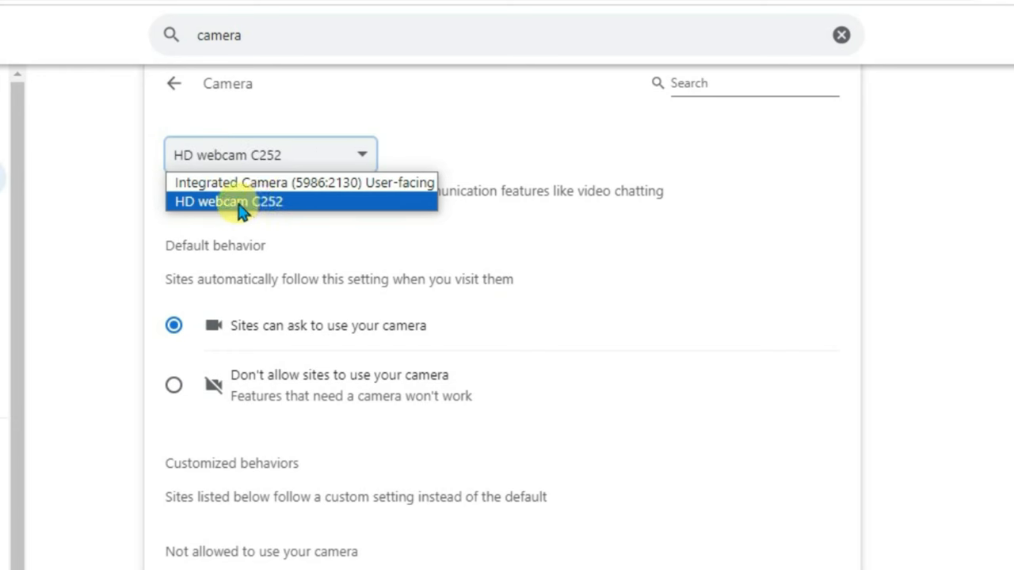
{"action": "mouse_move", "coordinate": [240, 212]}
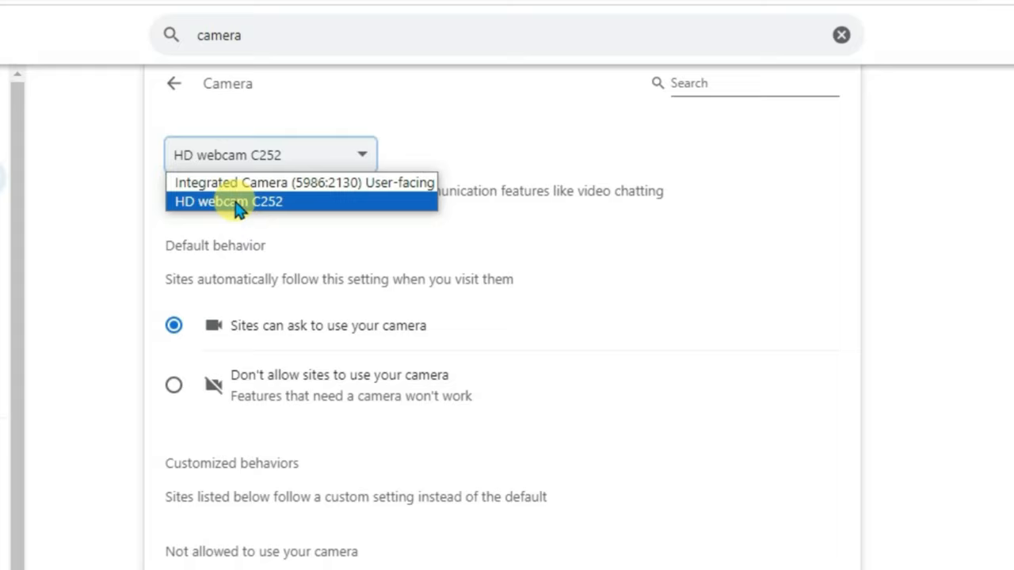
{"action": "left_click", "coordinate": [228, 201]}
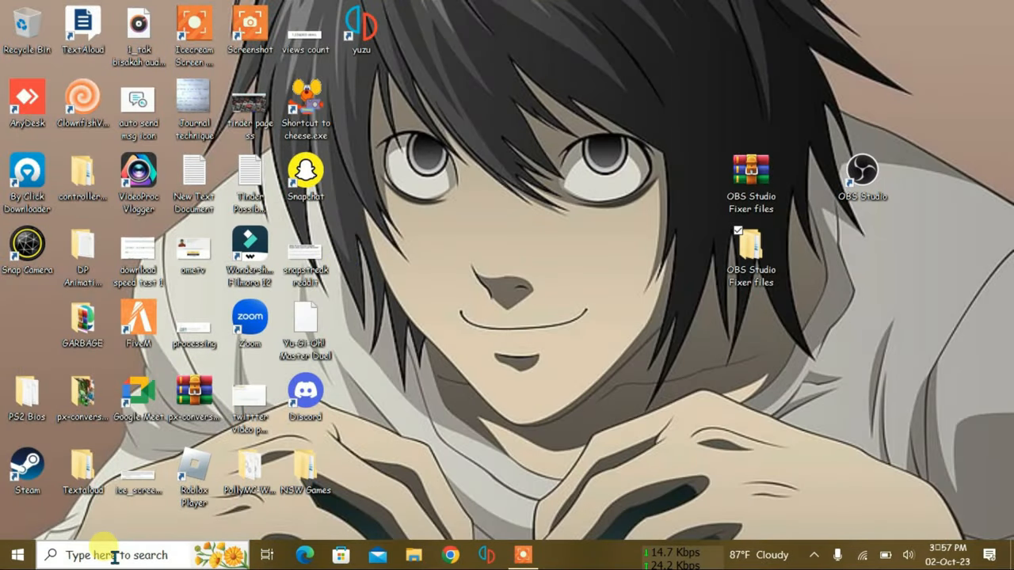
Step: In Device Manager, disable the Integrated Camera under Cameras and confirm the warning
{"action": "type", "text": "d"}
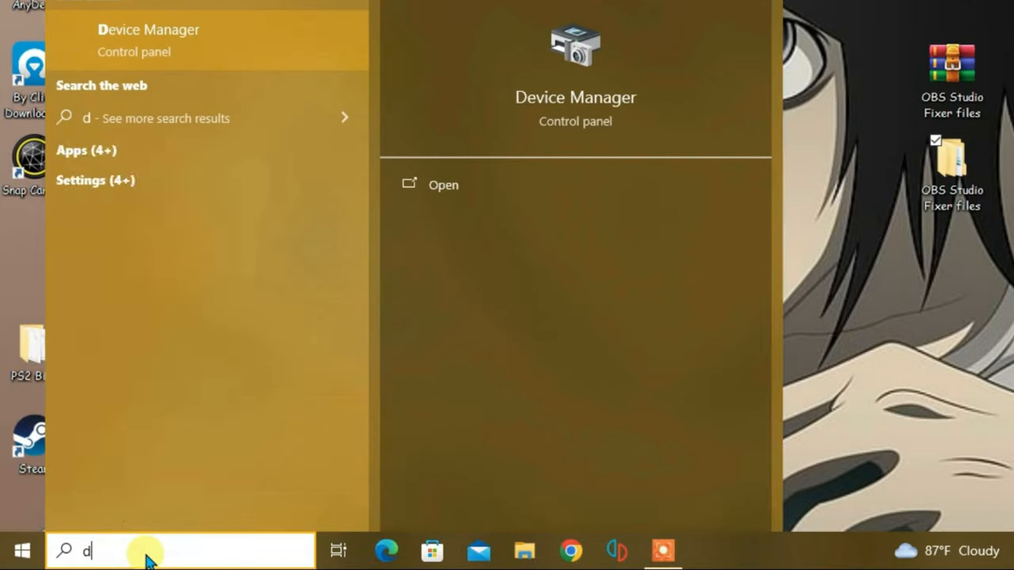
{"action": "left_click", "coordinate": [443, 184]}
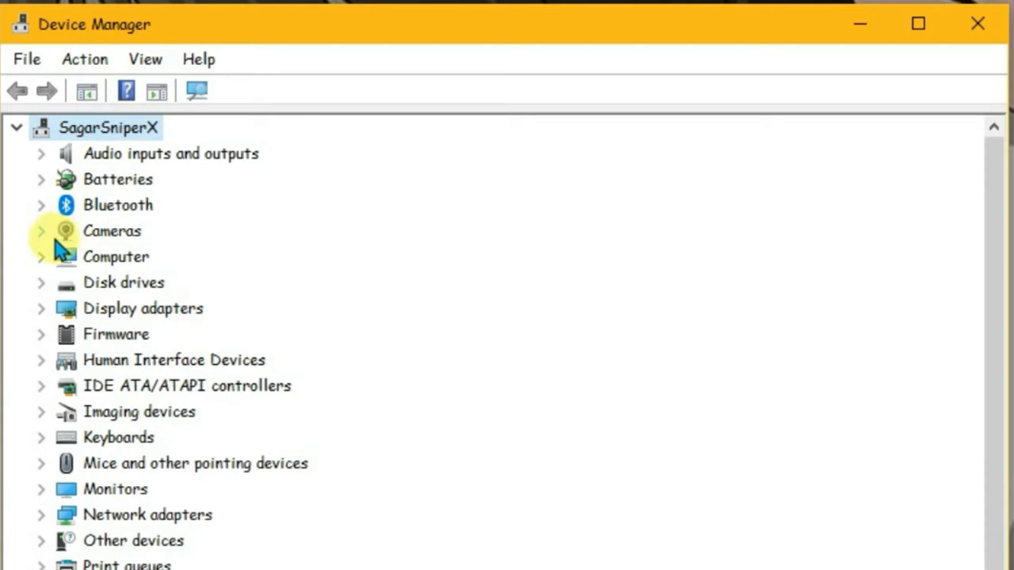
{"action": "left_click", "coordinate": [41, 231]}
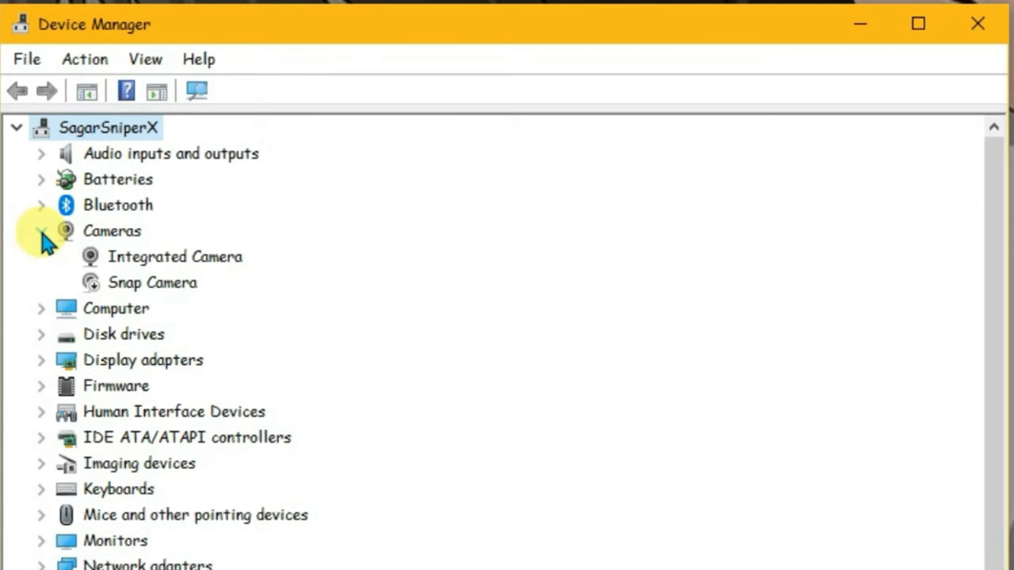
{"action": "left_click", "coordinate": [174, 256]}
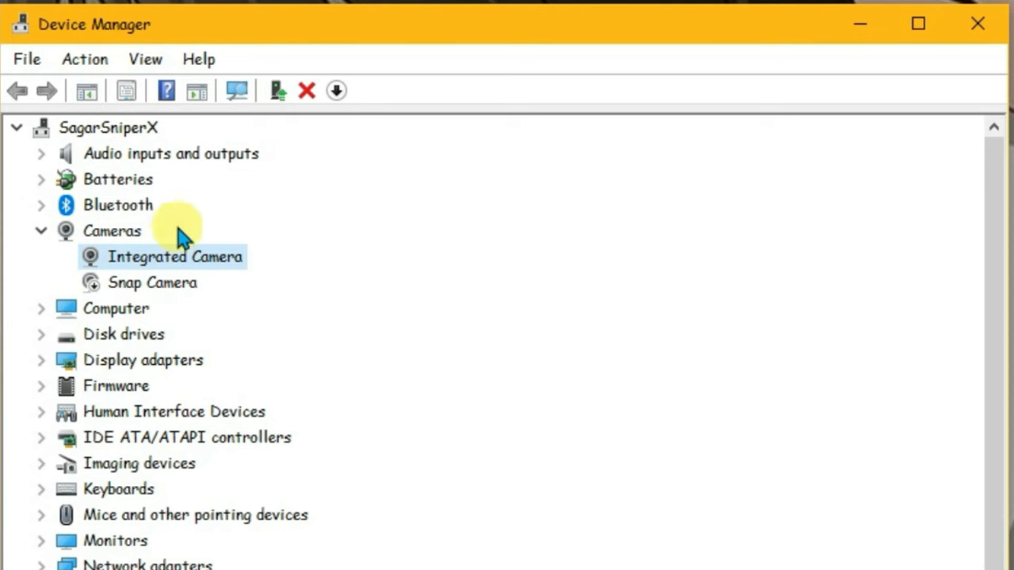
{"action": "right_click", "coordinate": [174, 256]}
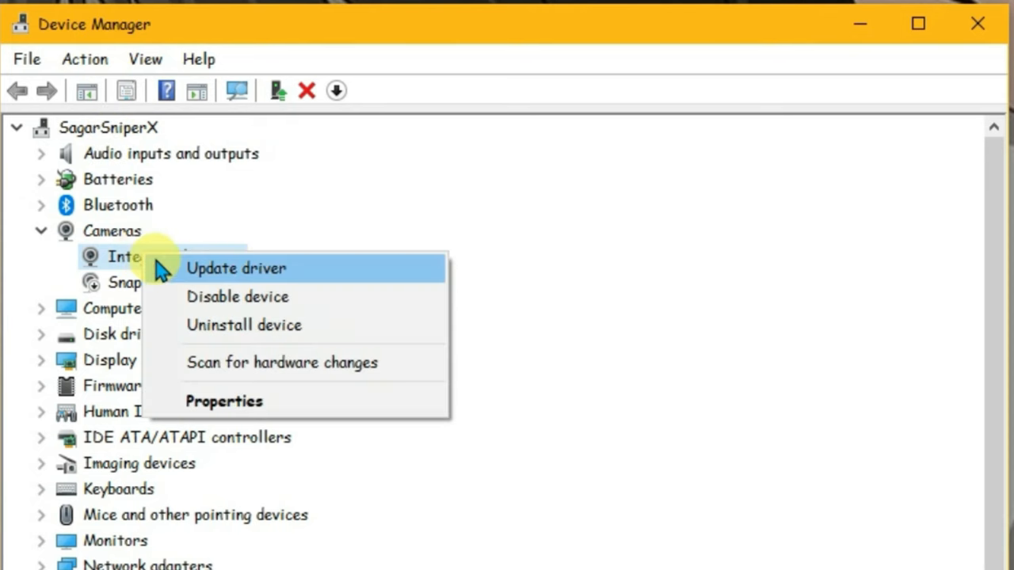
{"action": "left_click", "coordinate": [237, 296]}
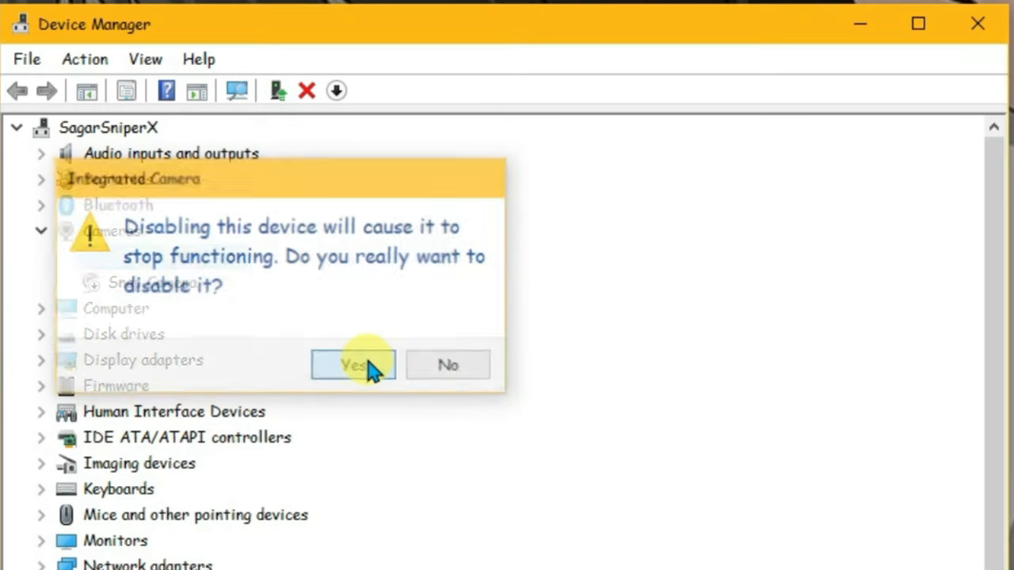
{"action": "left_click", "coordinate": [352, 365]}
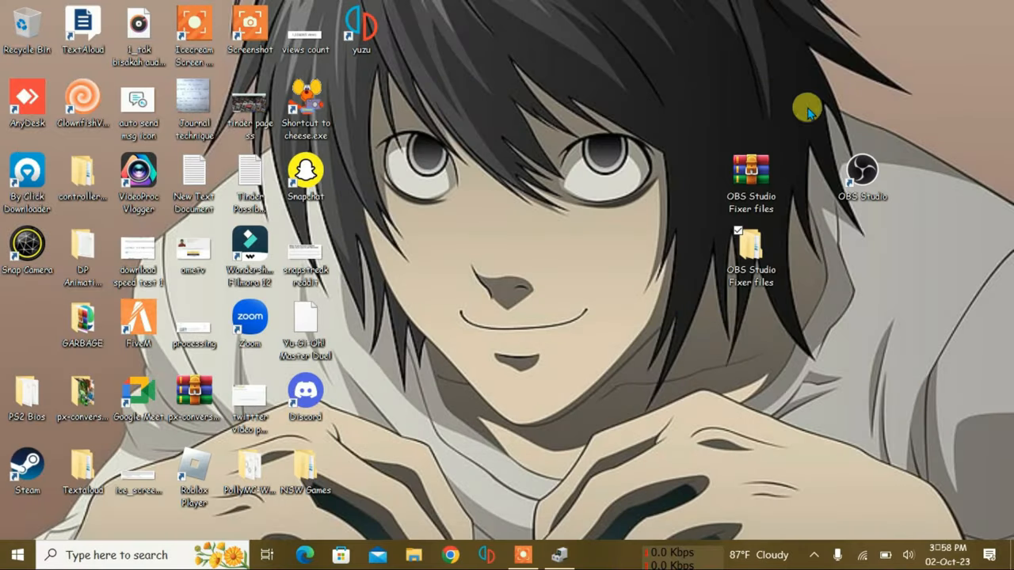
{"action": "mouse_move", "coordinate": [212, 298]}
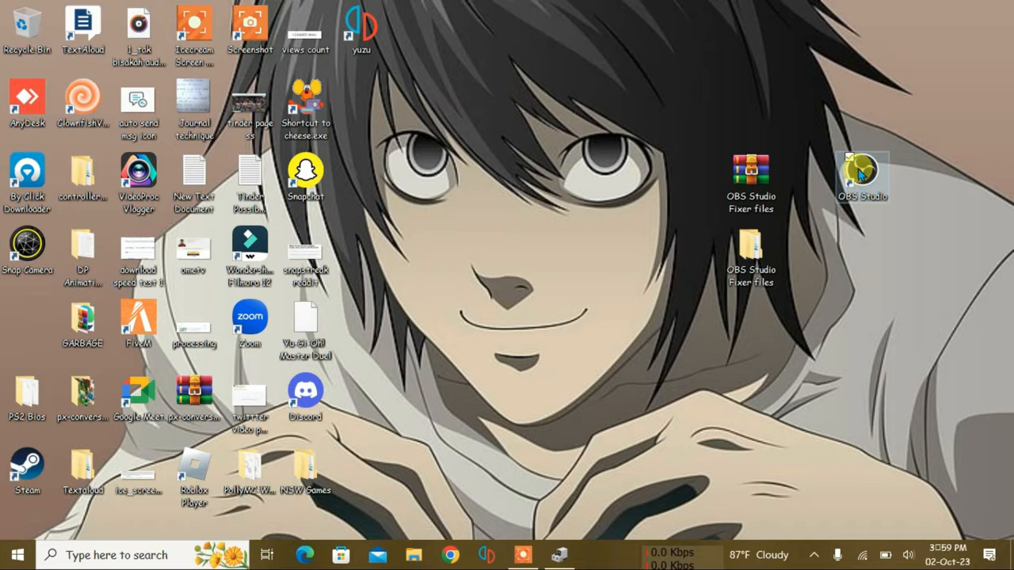
Step: Launch OBS and add a looping Media Source playing pokemon-logo.gif from Downloads
{"action": "double_click", "coordinate": [862, 174]}
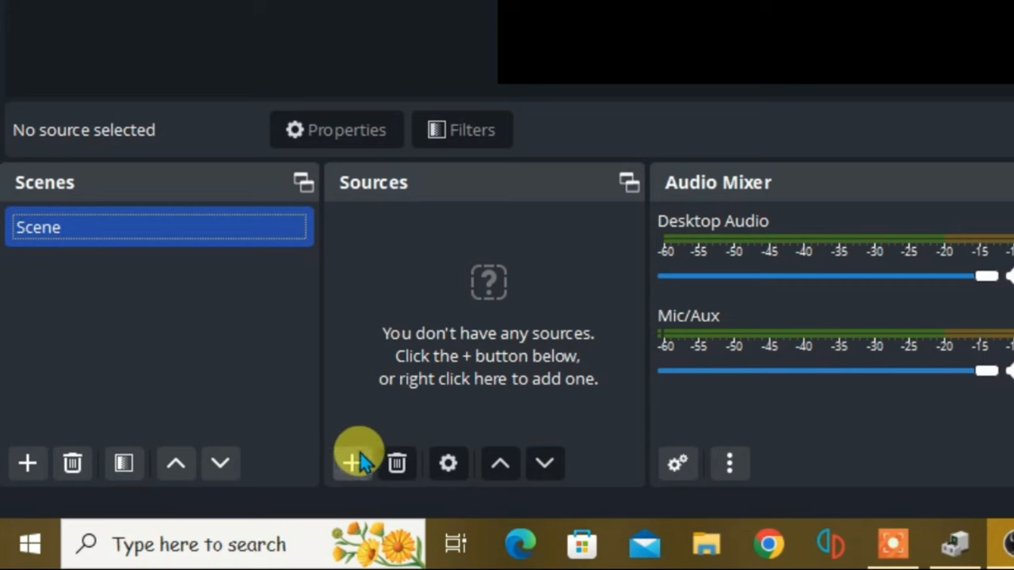
{"action": "left_click", "coordinate": [352, 462]}
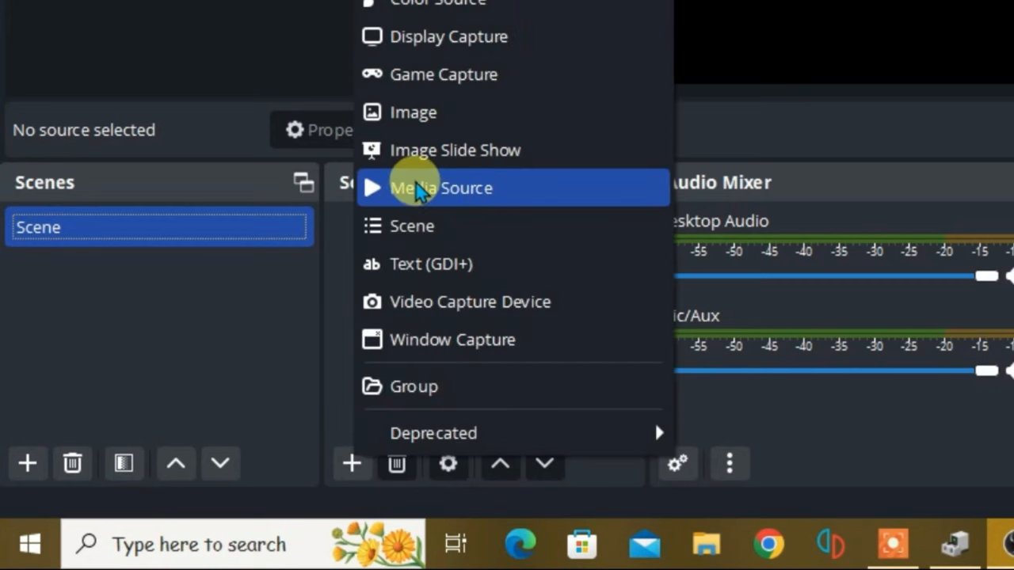
{"action": "left_click", "coordinate": [441, 186]}
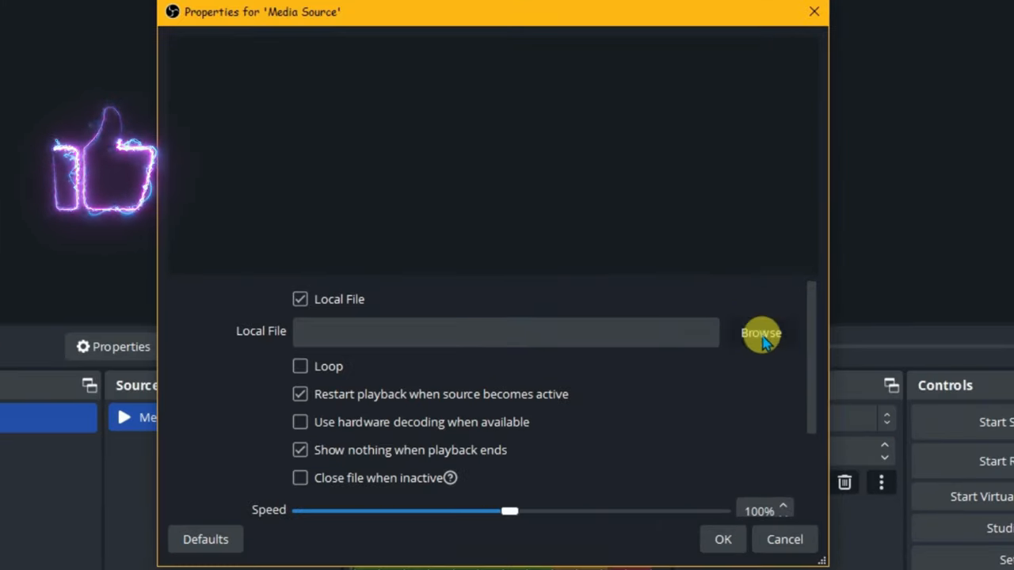
{"action": "left_click", "coordinate": [760, 332]}
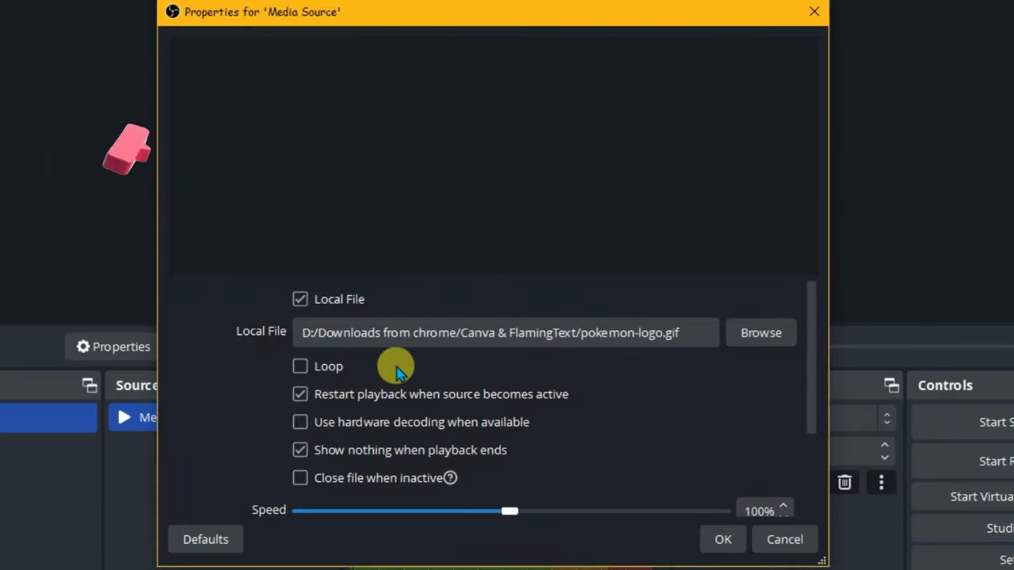
{"action": "left_click", "coordinate": [299, 365]}
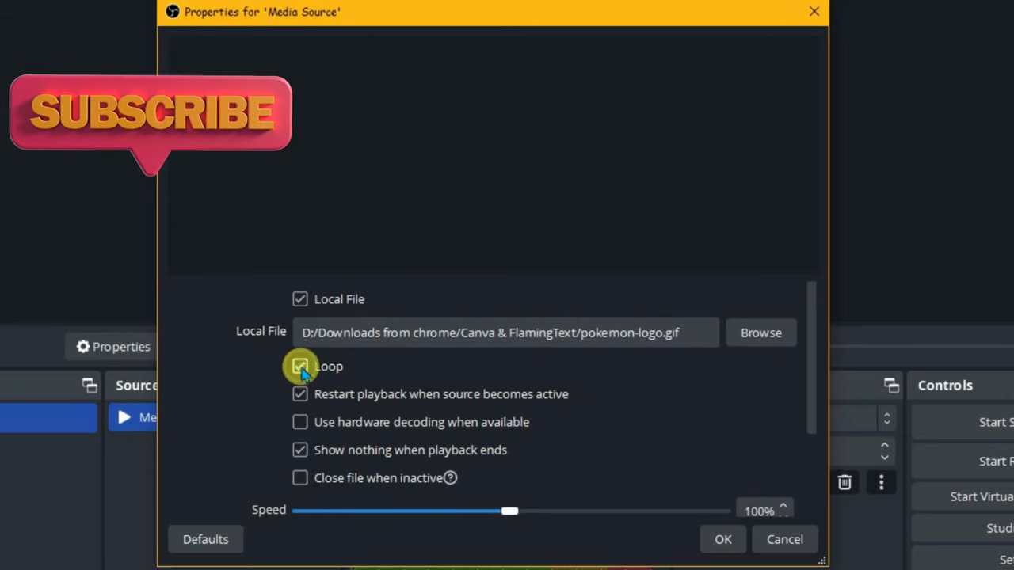
{"action": "left_click", "coordinate": [722, 538]}
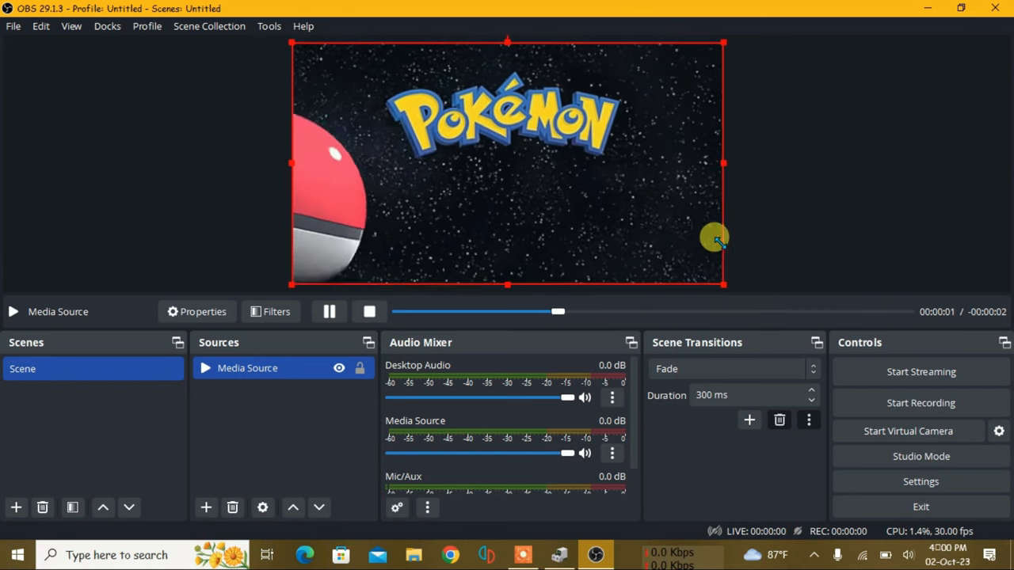
{"action": "mouse_move", "coordinate": [404, 156]}
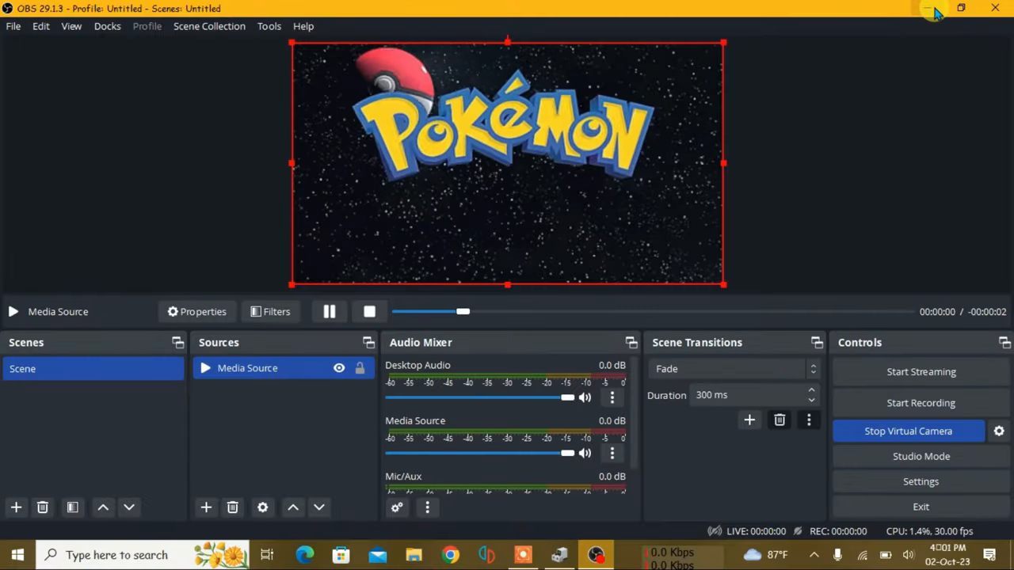
Step: Minimize OBS and switch back to Chrome showing OmeTV
{"action": "left_click", "coordinate": [933, 8]}
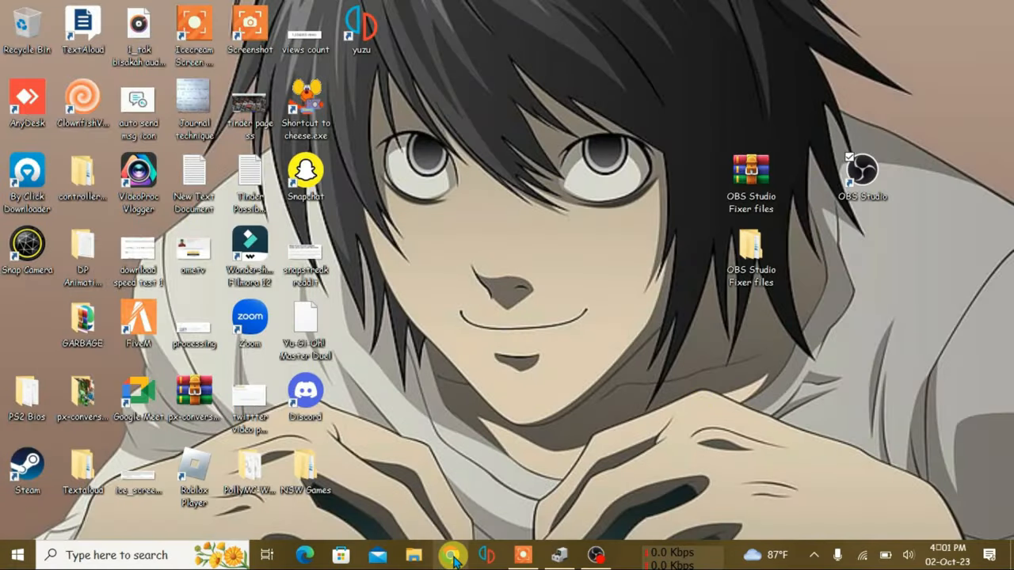
{"action": "left_click", "coordinate": [450, 554]}
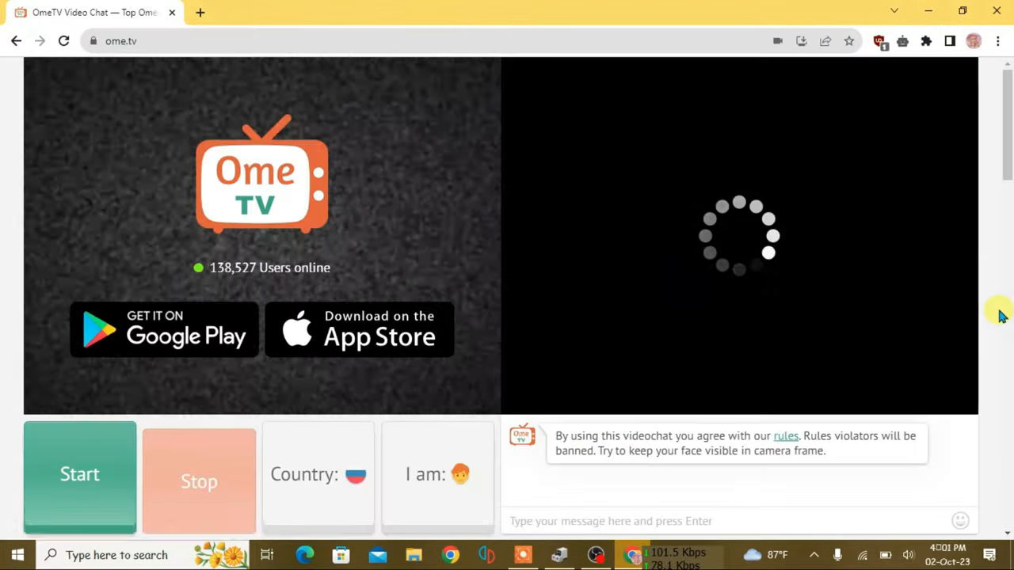